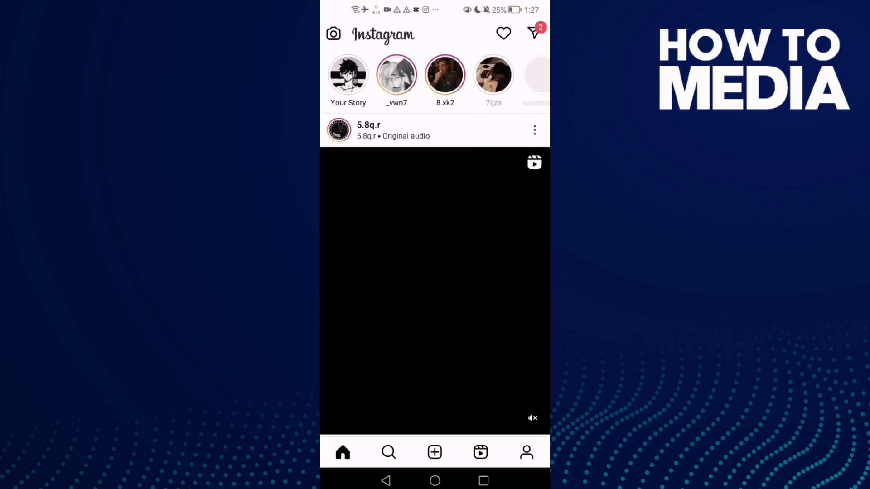
Go to my own profile and bring up the account options sheet.
{"action": "left_click", "coordinate": [526, 452]}
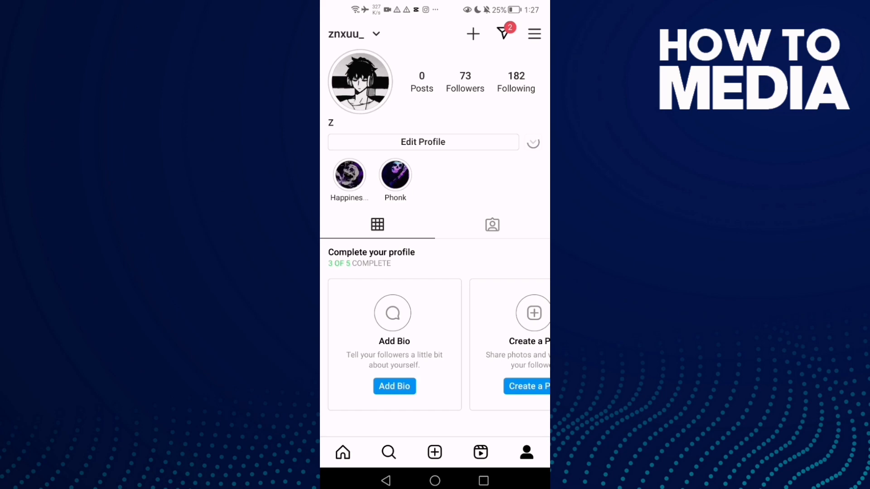
{"action": "left_click", "coordinate": [532, 142]}
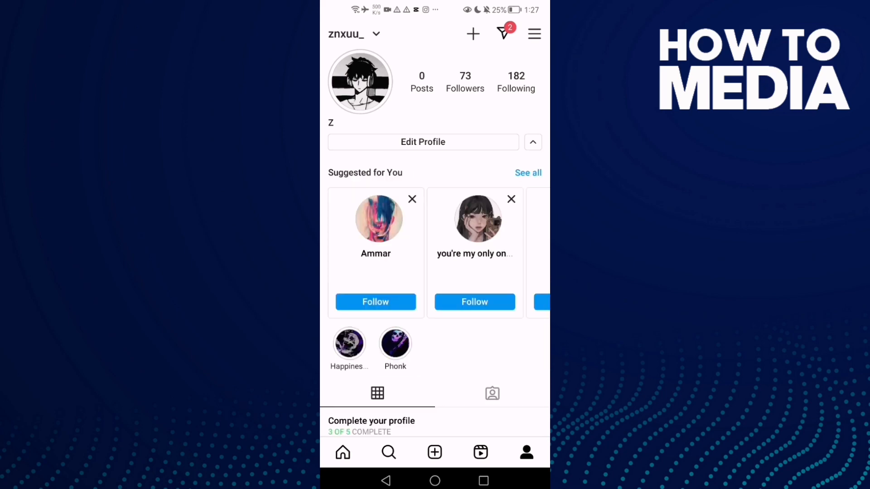
{"action": "left_click", "coordinate": [535, 34]}
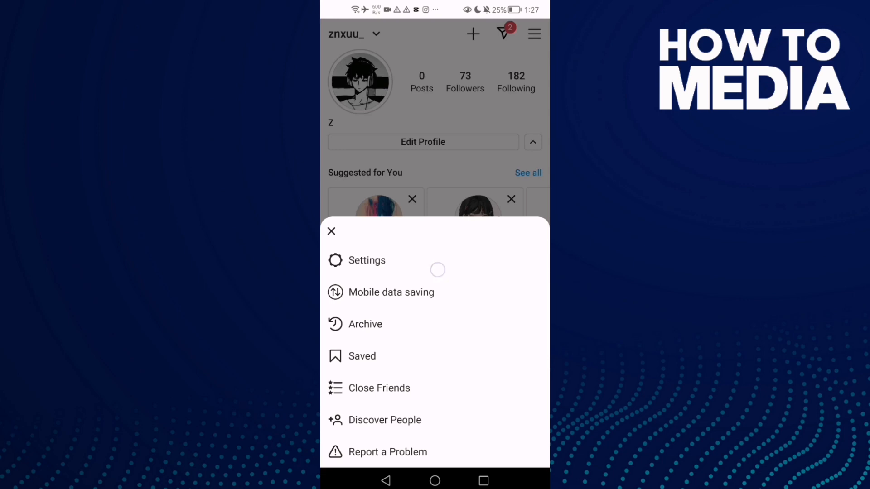
Reach the Mentions privacy page via Settings and Privacy.
{"action": "left_click", "coordinate": [367, 260]}
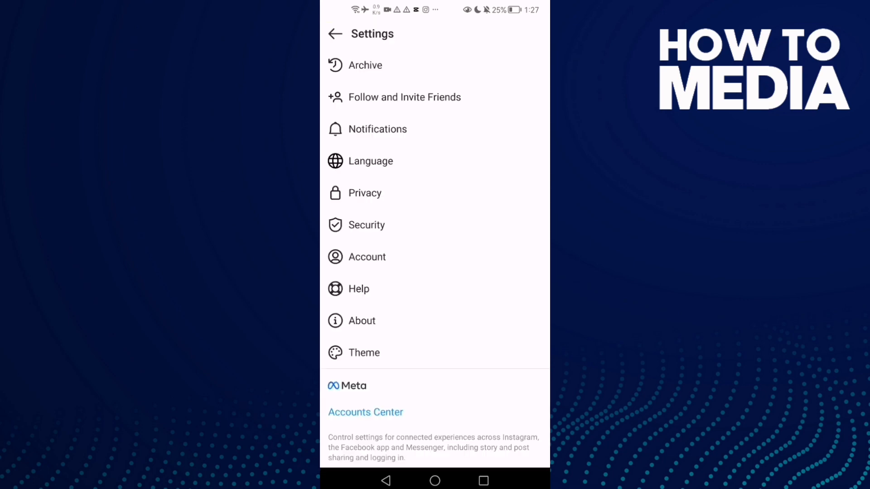
{"action": "left_click", "coordinate": [399, 197]}
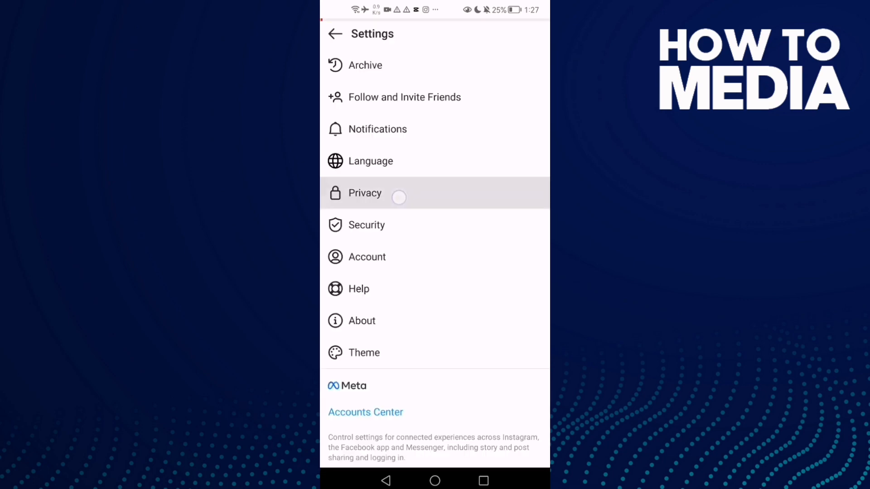
{"action": "left_click", "coordinate": [365, 192]}
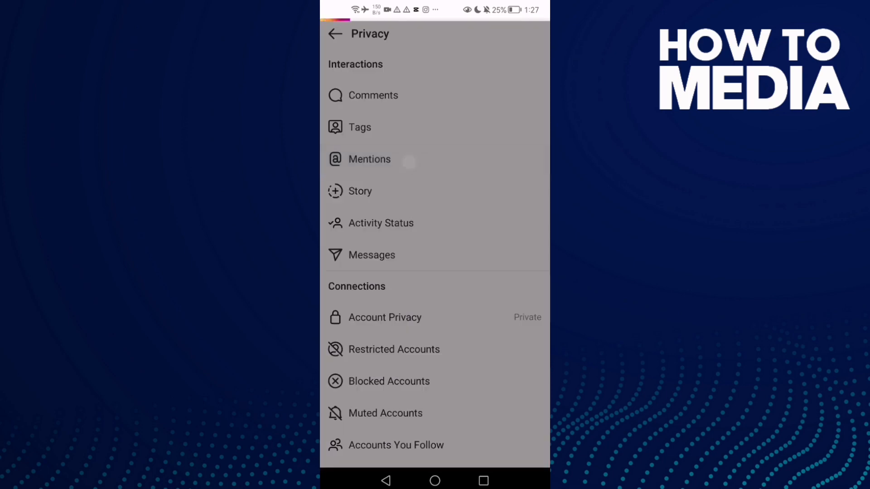
{"action": "left_click", "coordinate": [370, 159]}
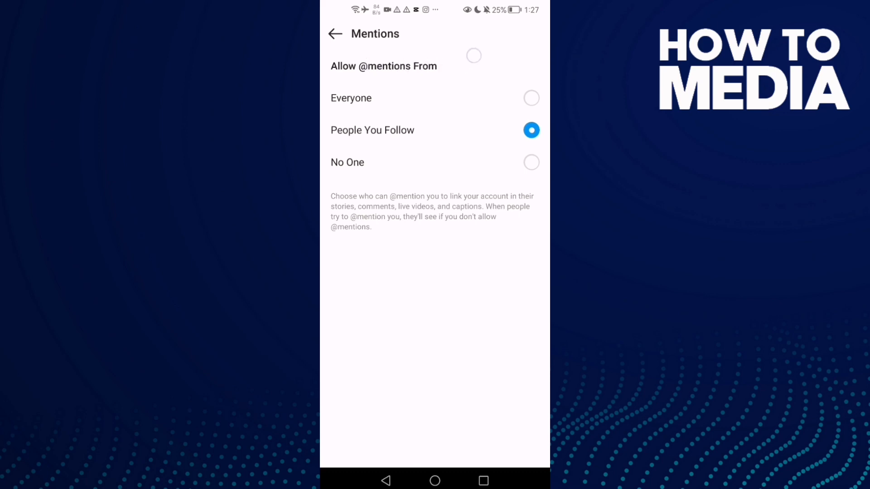
{"action": "left_click", "coordinate": [531, 98]}
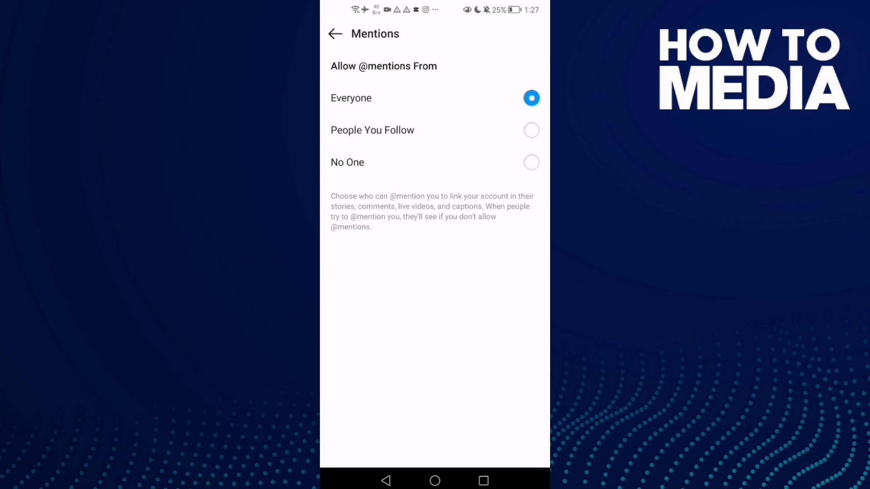
{"action": "left_click", "coordinate": [434, 481]}
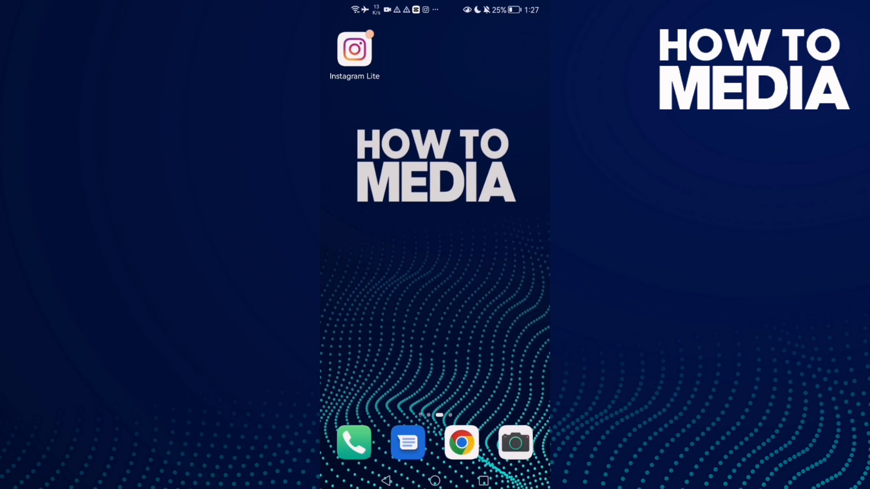
{"action": "scroll", "scroll_direction": "left", "scroll_amount": 3}
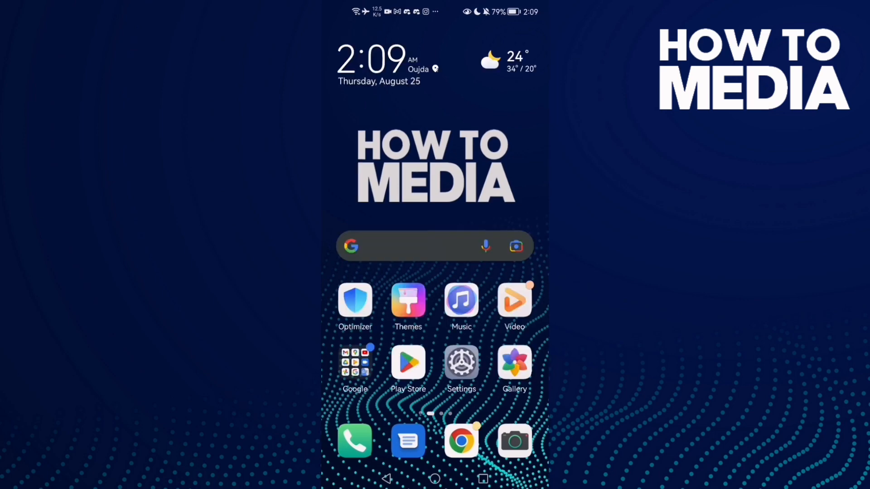